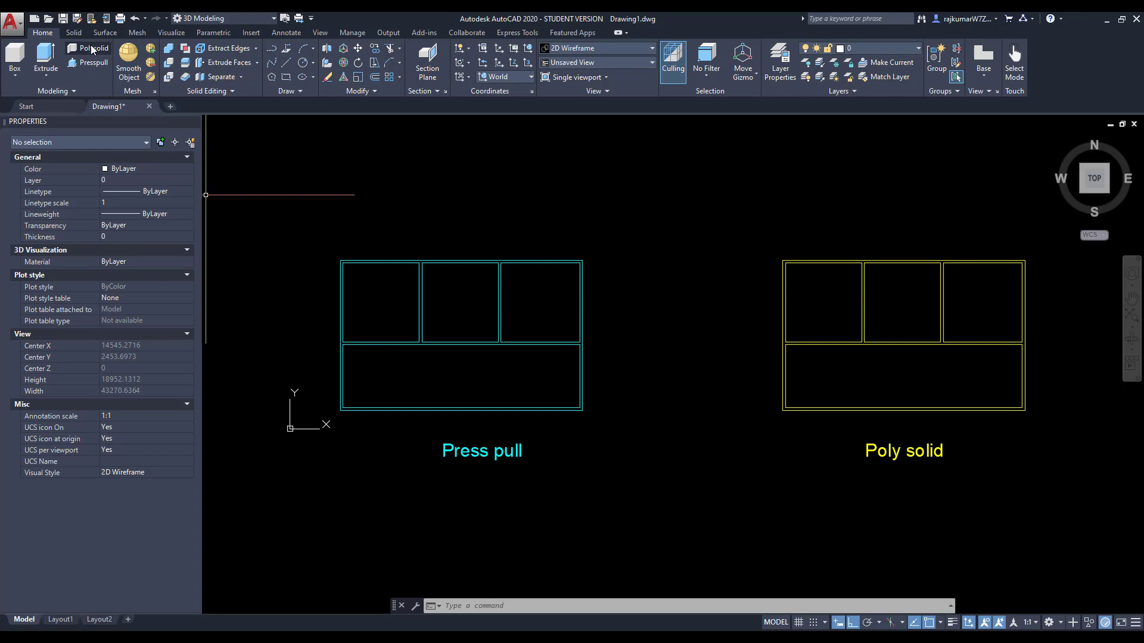
pyautogui.moveTo(719, 418)
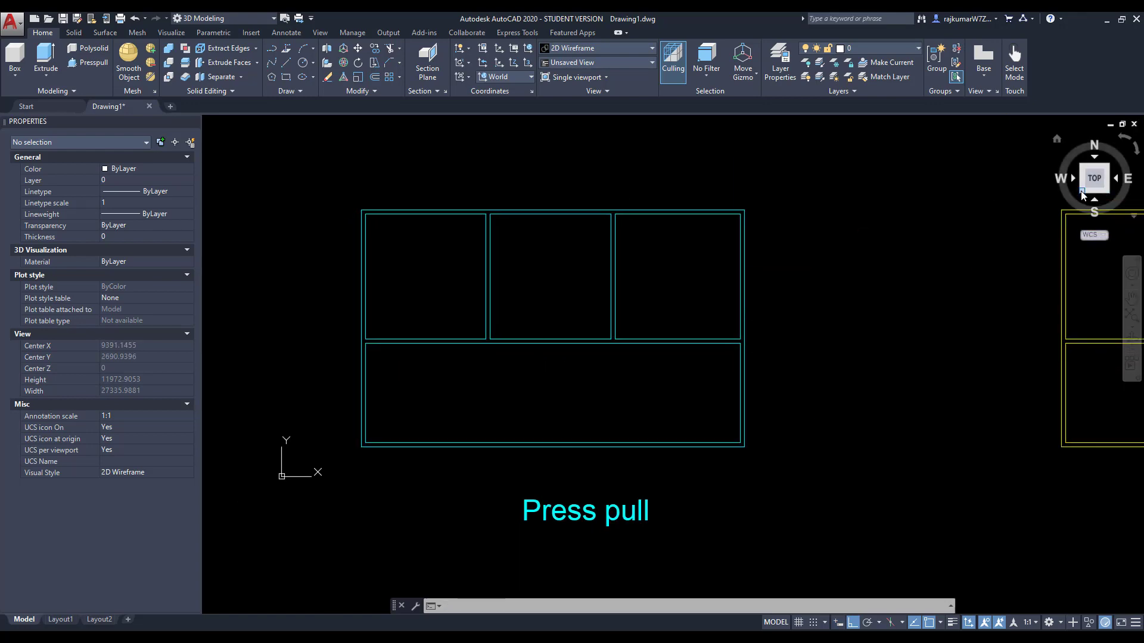
# Switch the Press pull plan from Top view to an isometric 3D view via the ViewCube.
pyautogui.click(1083, 191)
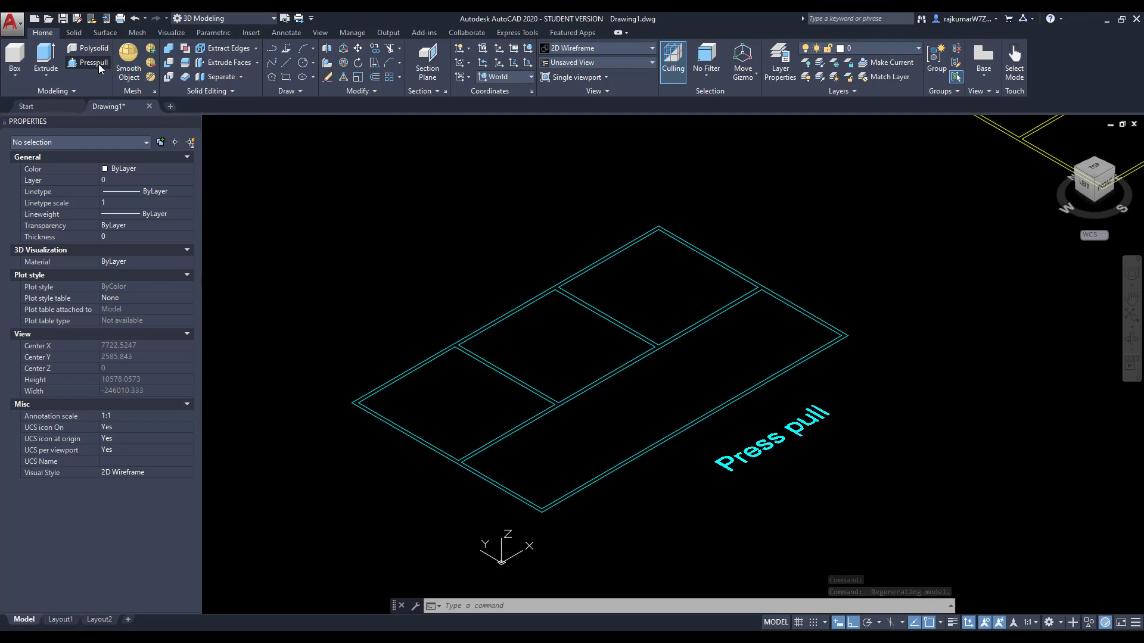
pyautogui.moveTo(404, 289)
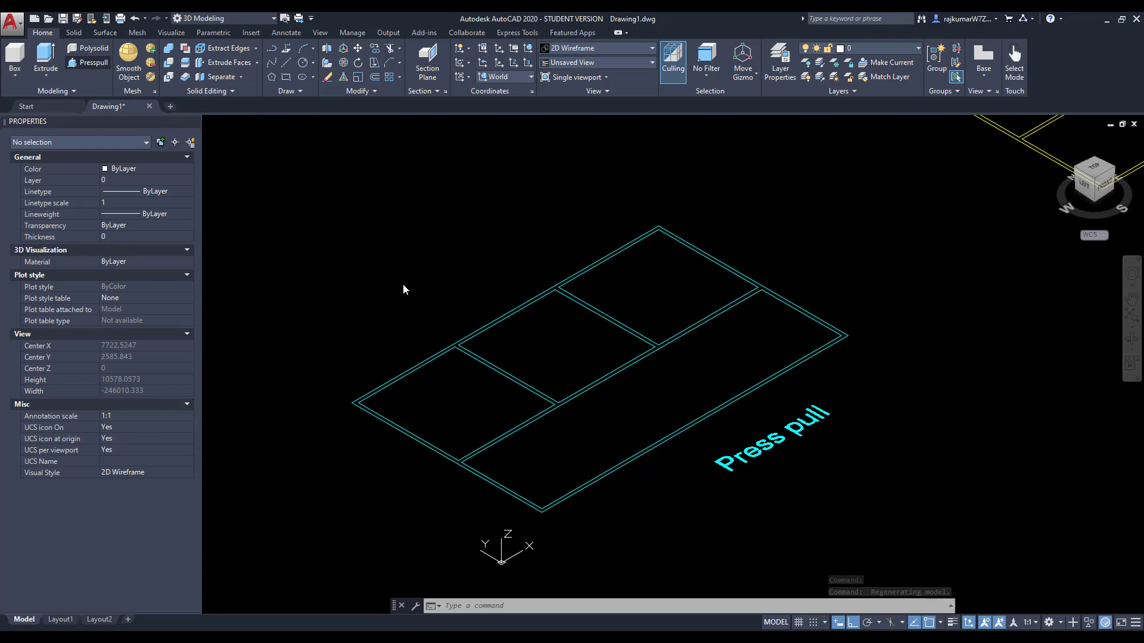
# Presspull the wall region up to a height of 3000.
pyautogui.click(88, 62)
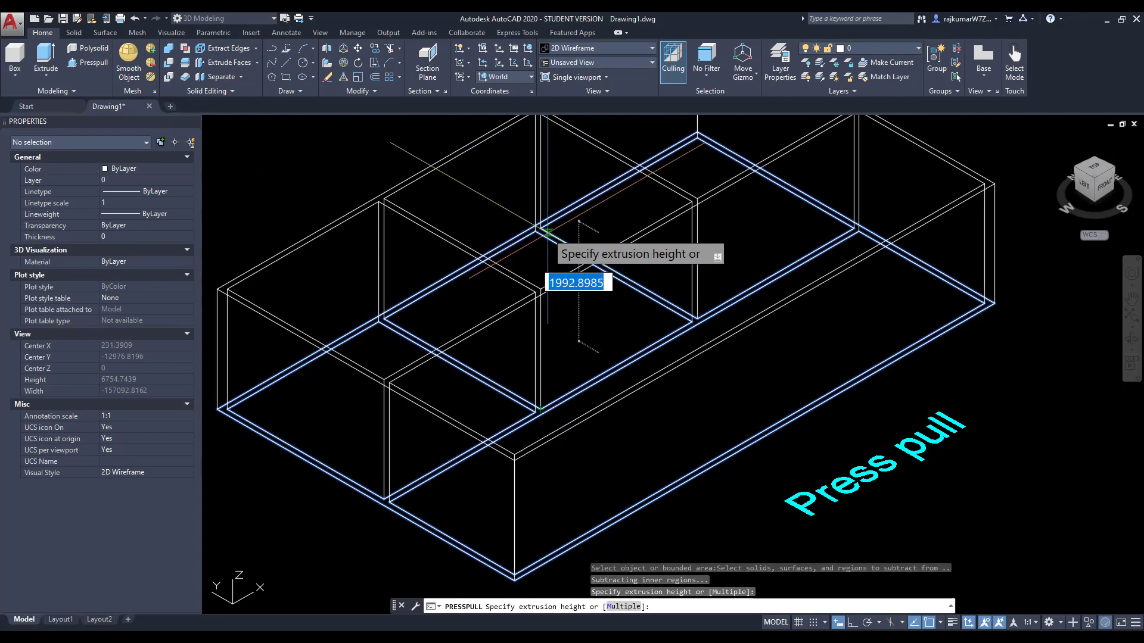
pyautogui.write('3')
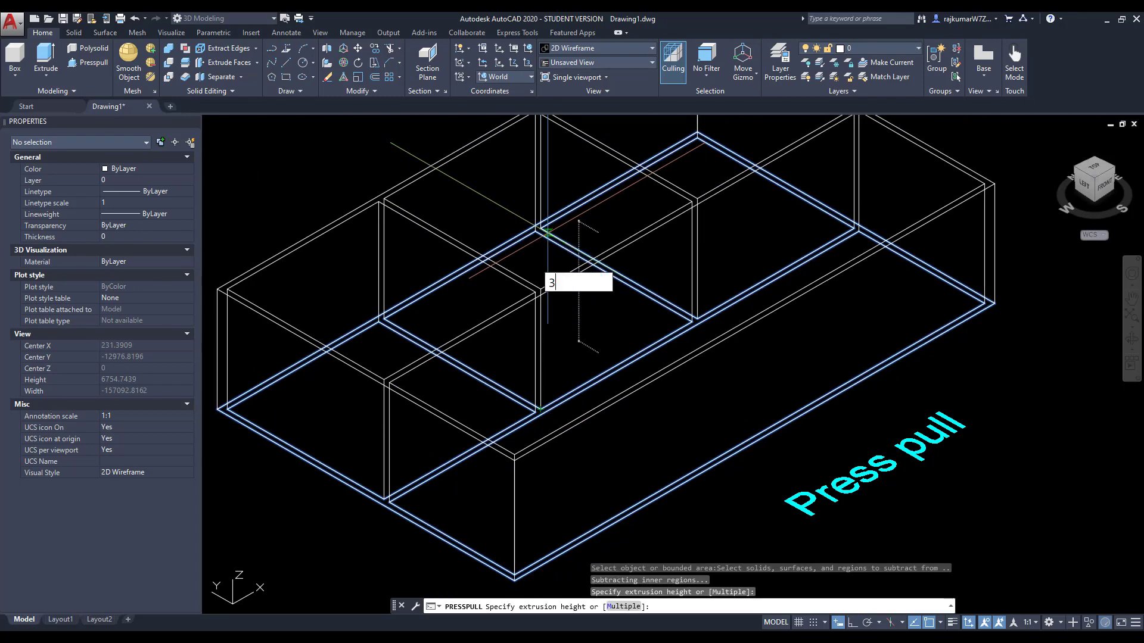
pyautogui.press('Return')
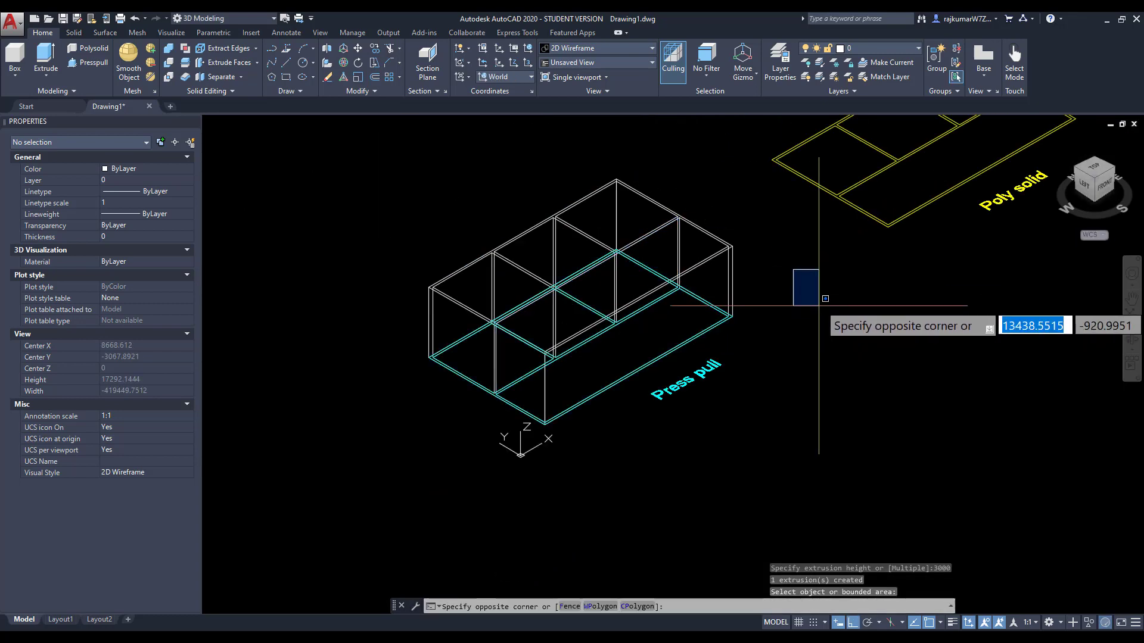
pyautogui.press('Escape')
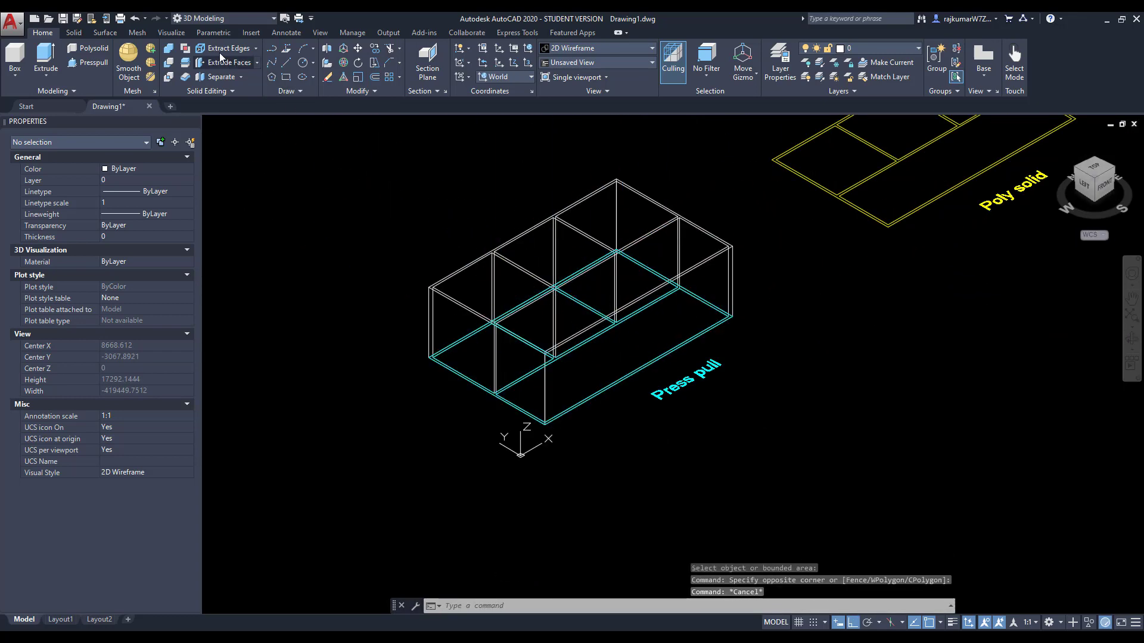
# Shade the model in the Conceptual visual style from the Visualize tools.
pyautogui.click(171, 32)
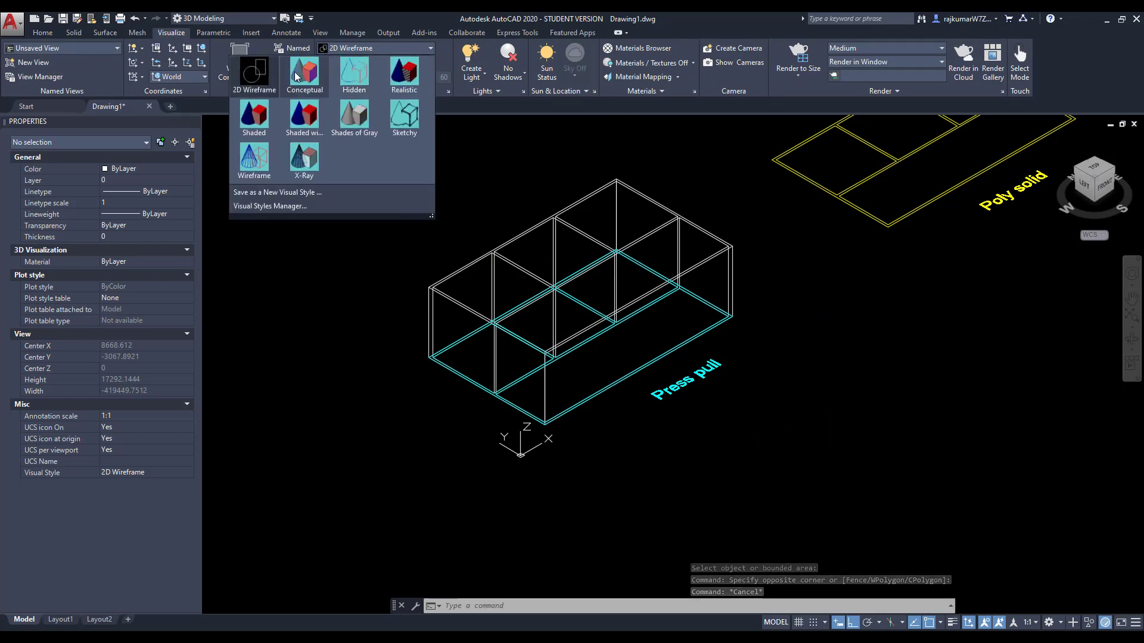
pyautogui.click(304, 73)
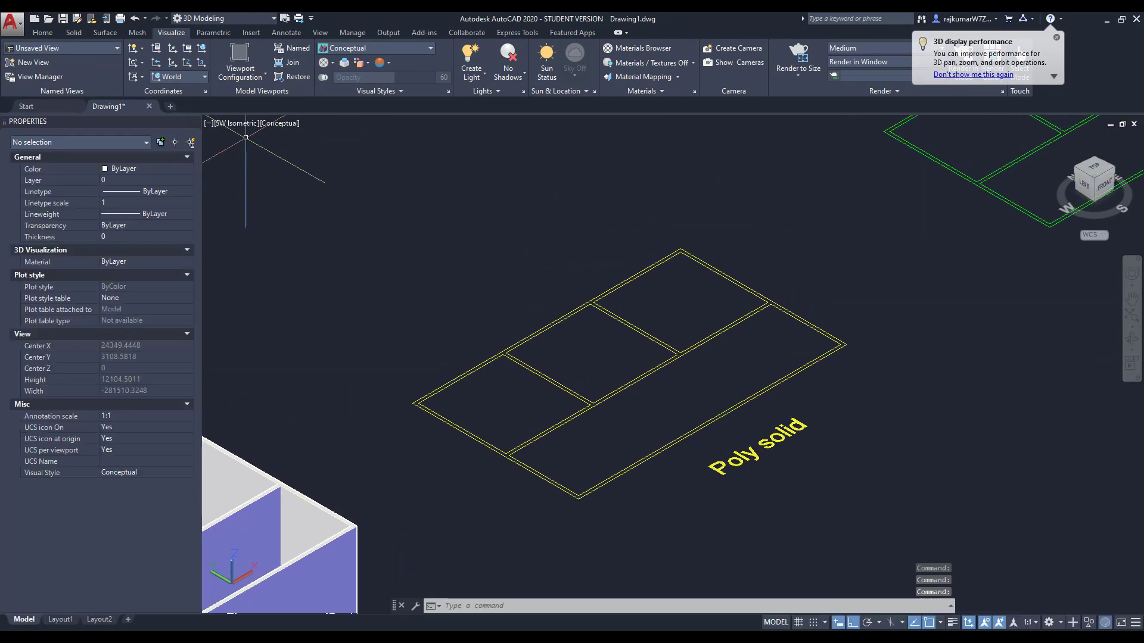
pyautogui.click(42, 32)
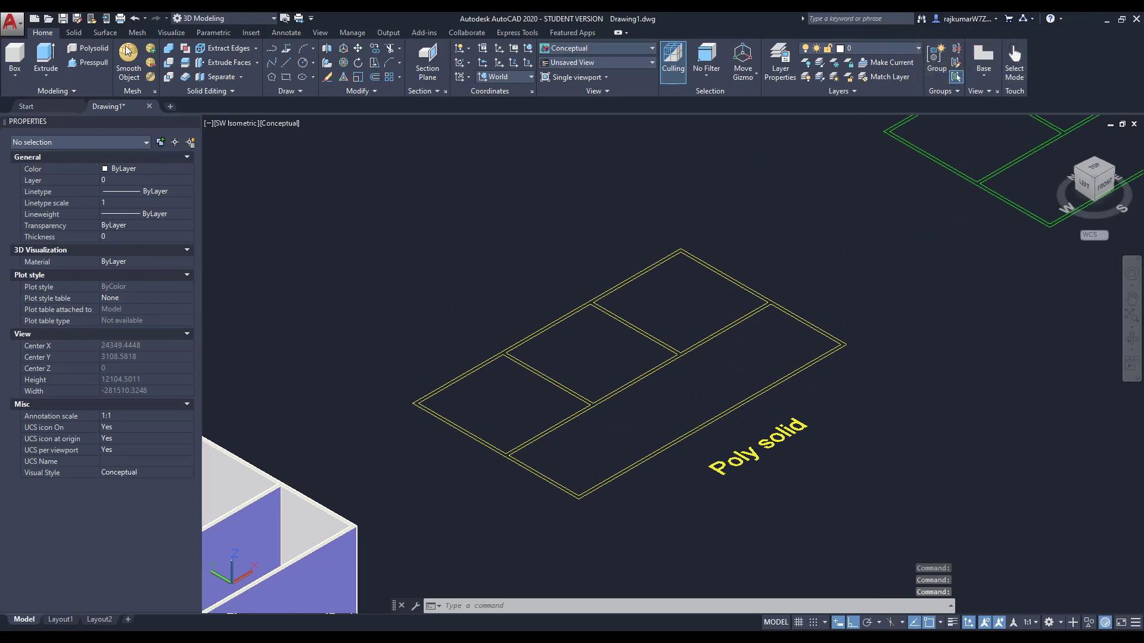
# Trace a closed Polysolid wall, height 3000 and width 100, around the plan's outer boundary.
pyautogui.click(93, 49)
pyautogui.write('H')
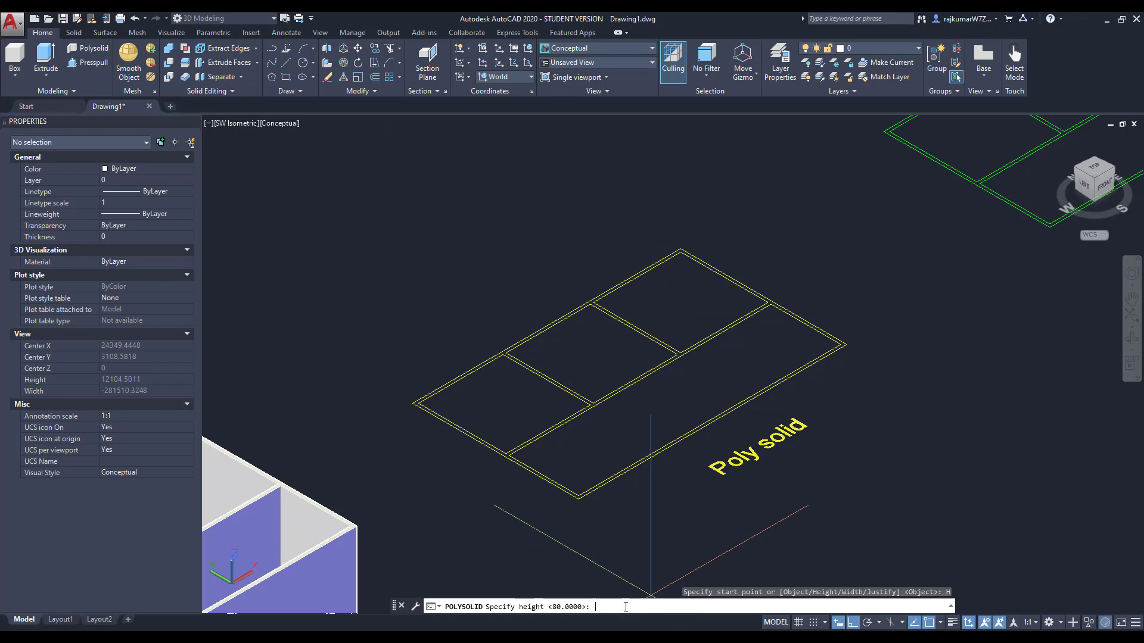
pyautogui.write('3')
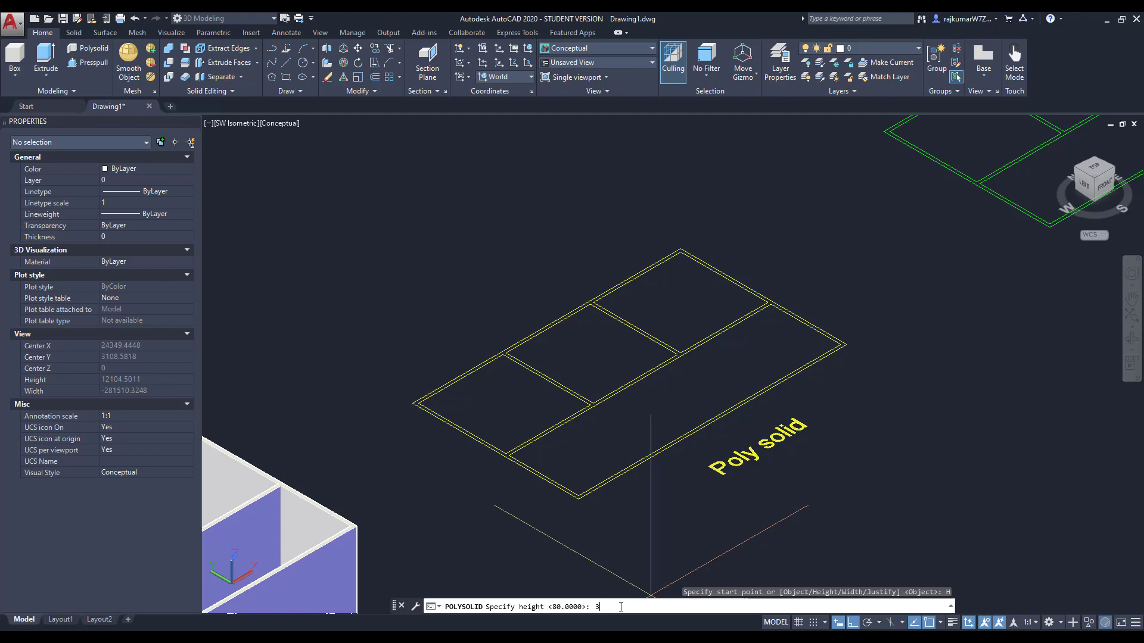
pyautogui.write('000')
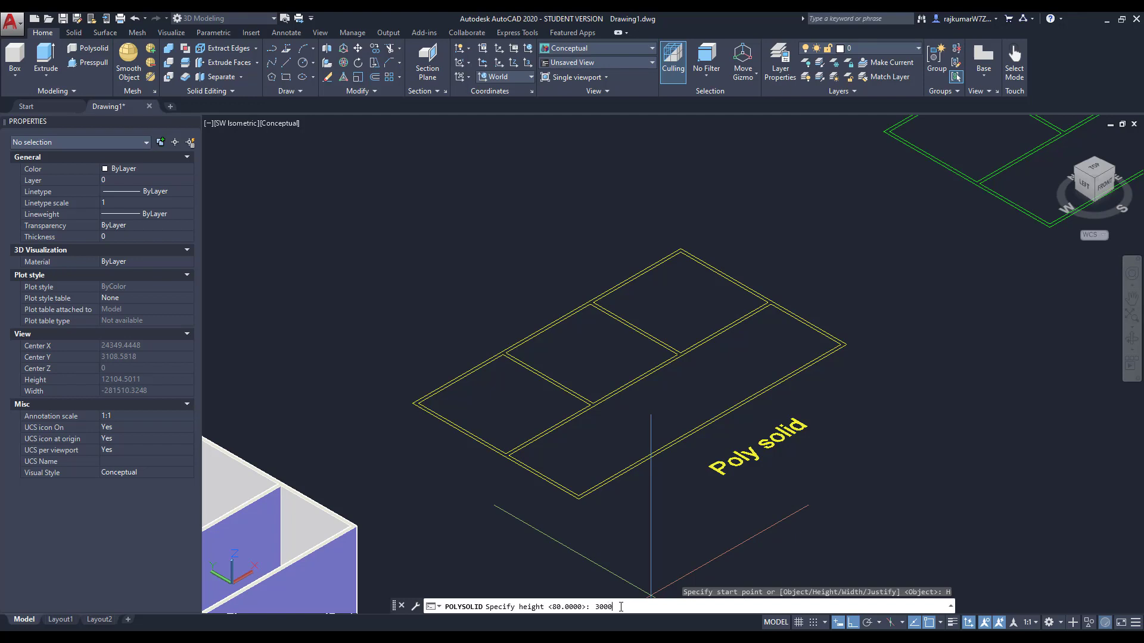
pyautogui.press('Return')
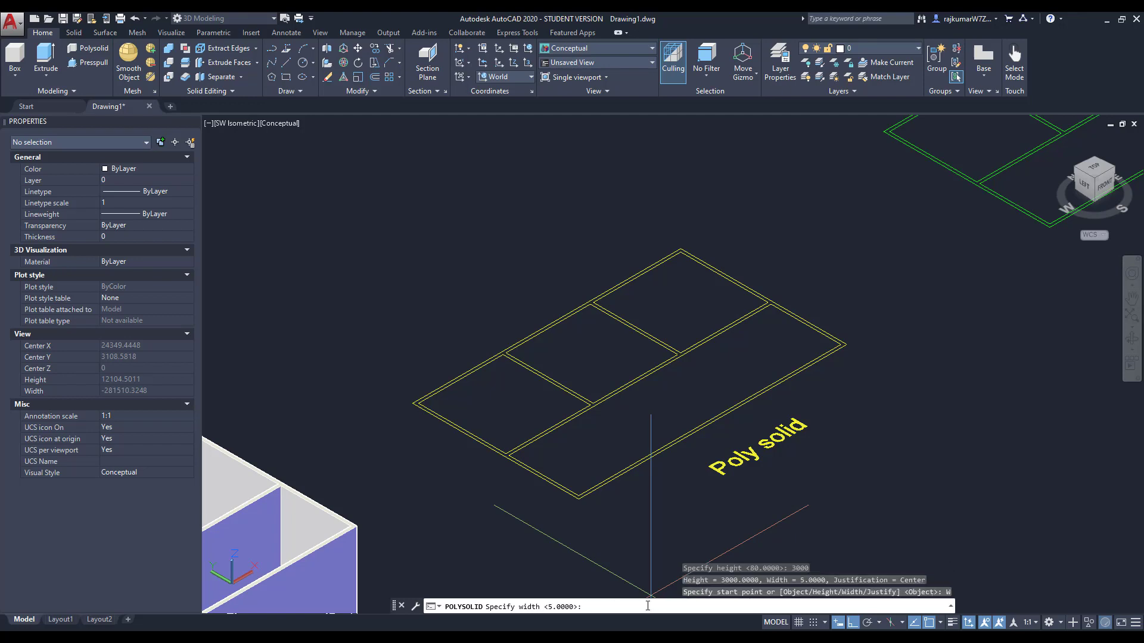
pyautogui.write('100')
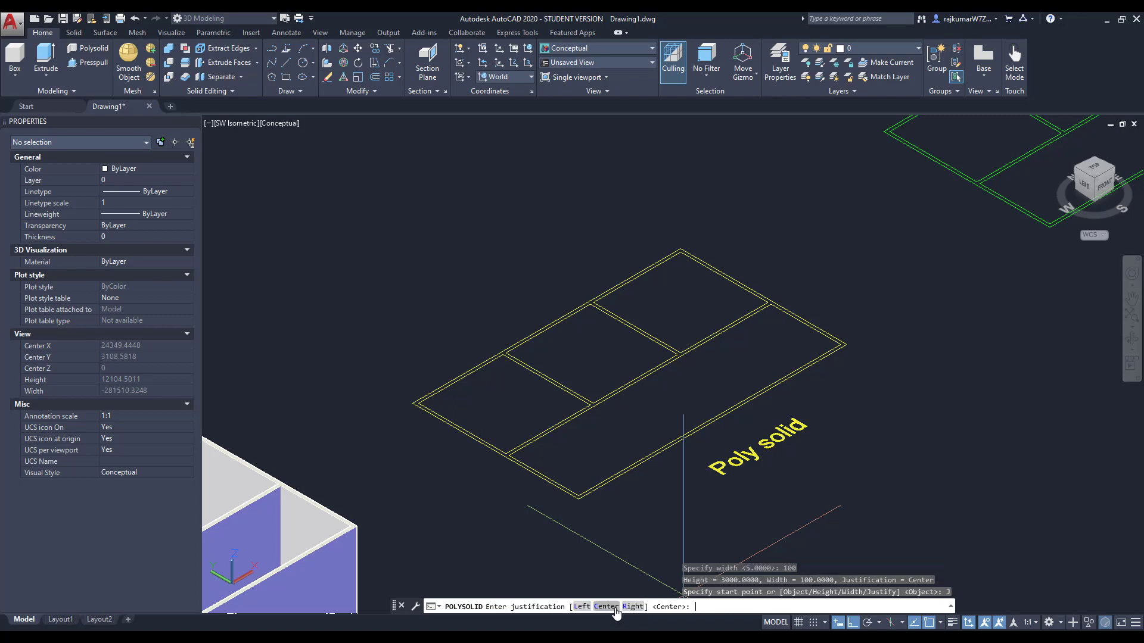
pyautogui.moveTo(581, 606)
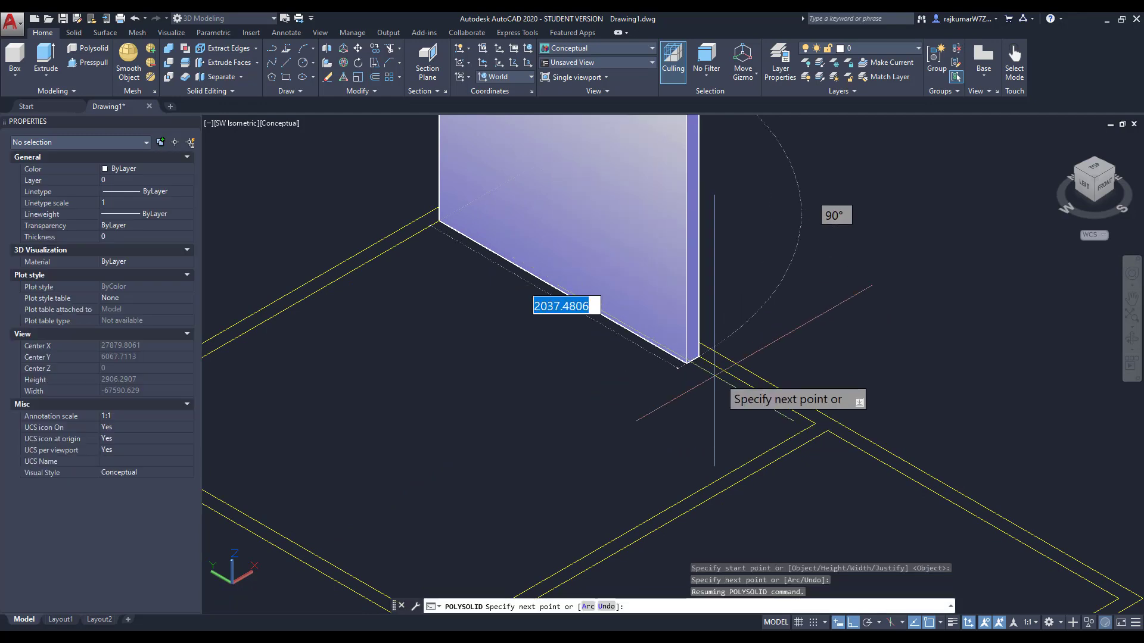
pyautogui.press('Escape')
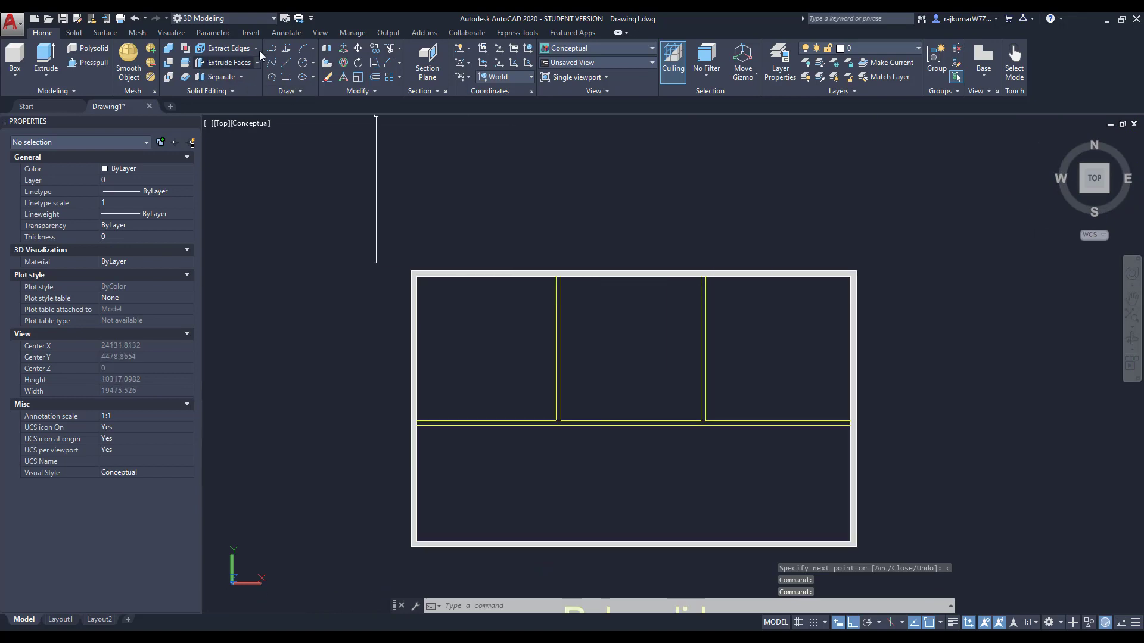
# Draw an interior Polysolid partition wall along the room divider of the Poly solid plan.
pyautogui.click(92, 49)
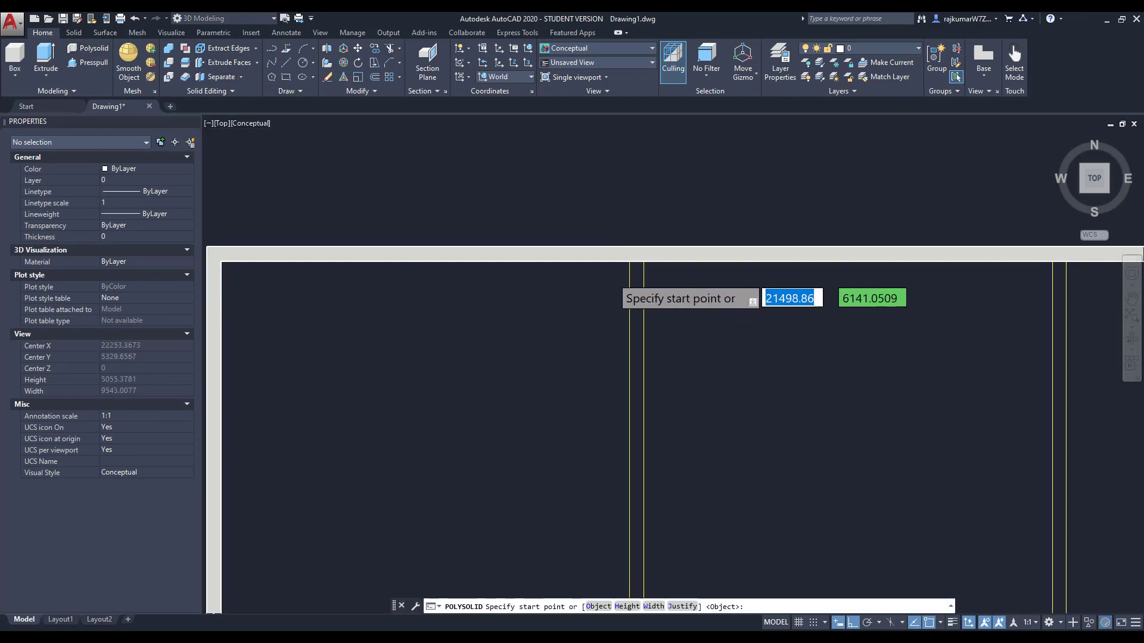
pyautogui.click(636, 298)
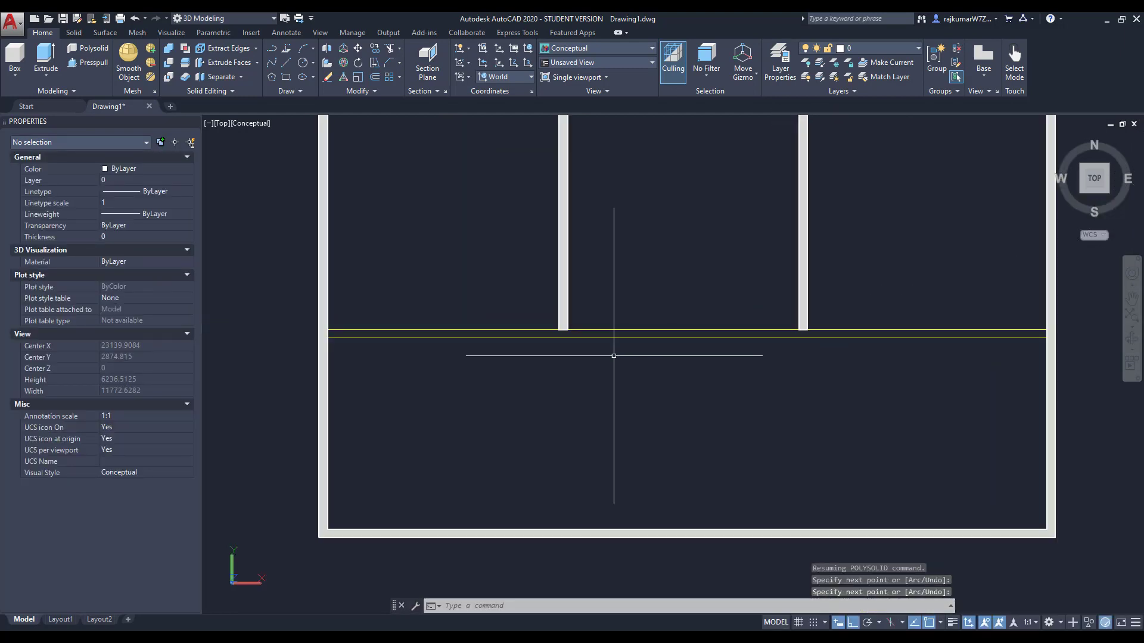
pyautogui.click(615, 357)
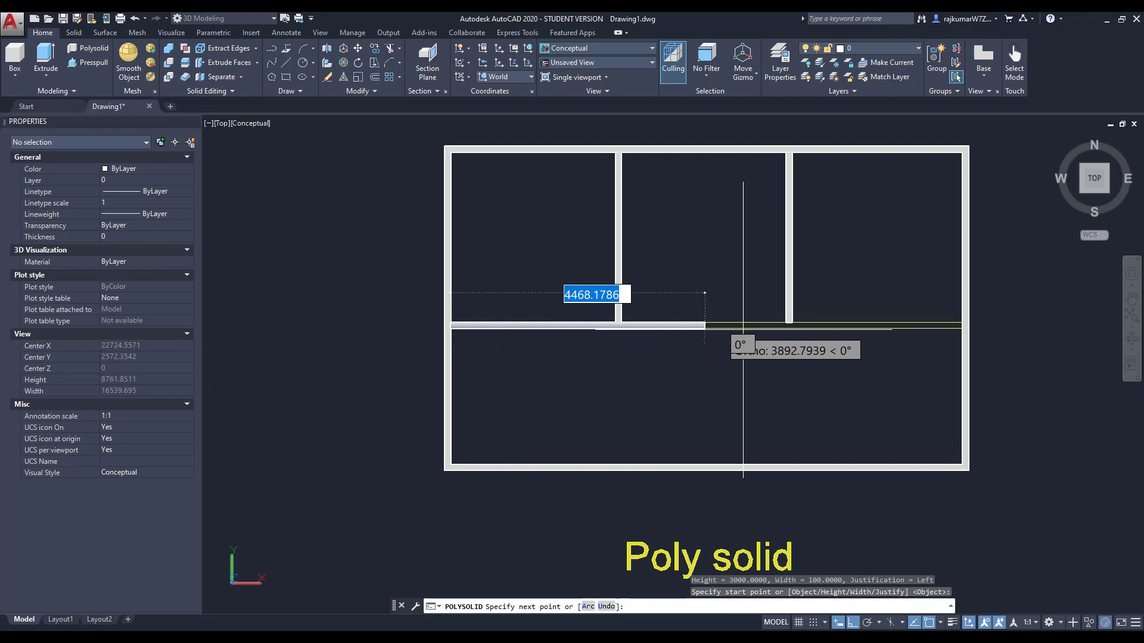
pyautogui.click(963, 322)
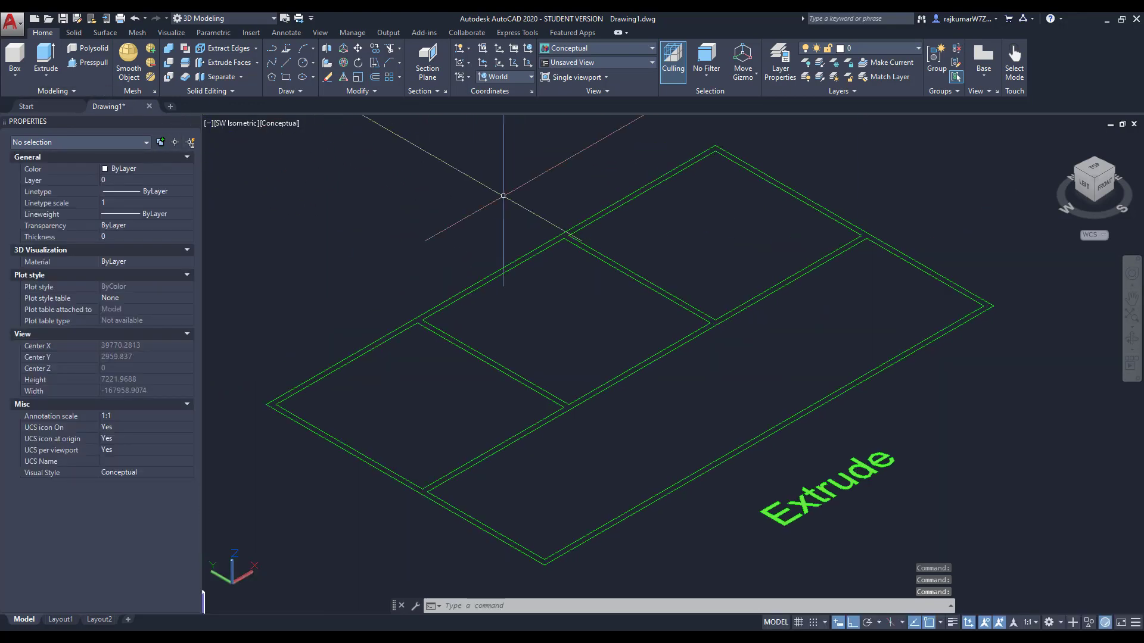
# Convert the Extrude plan lines into regions with a window selection.
pyautogui.write('RE')
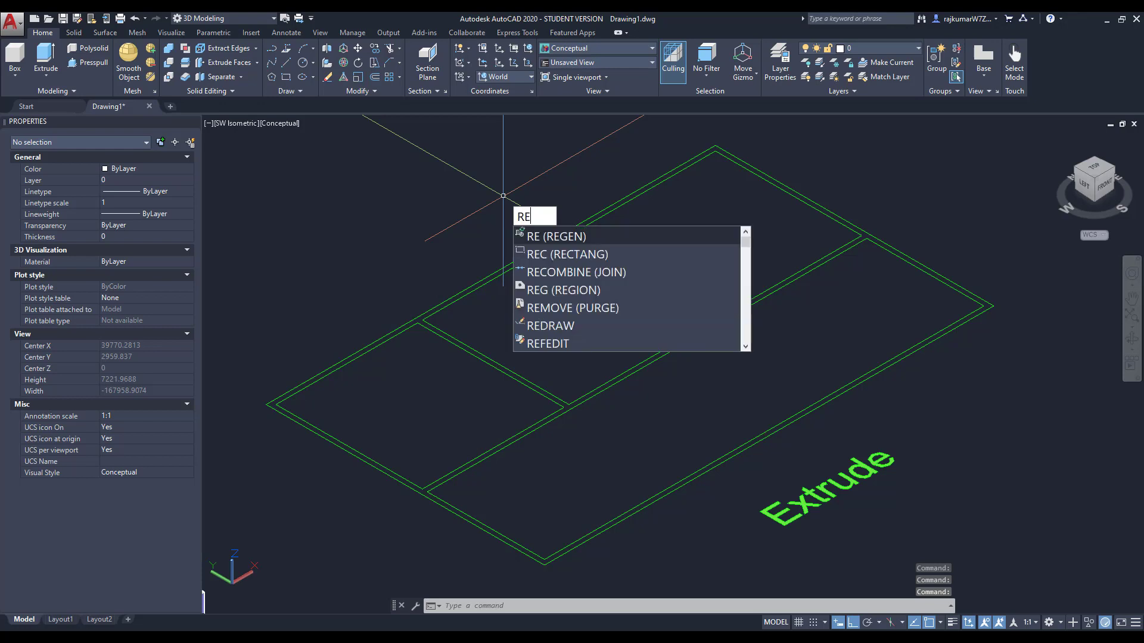
pyautogui.moveTo(563, 289)
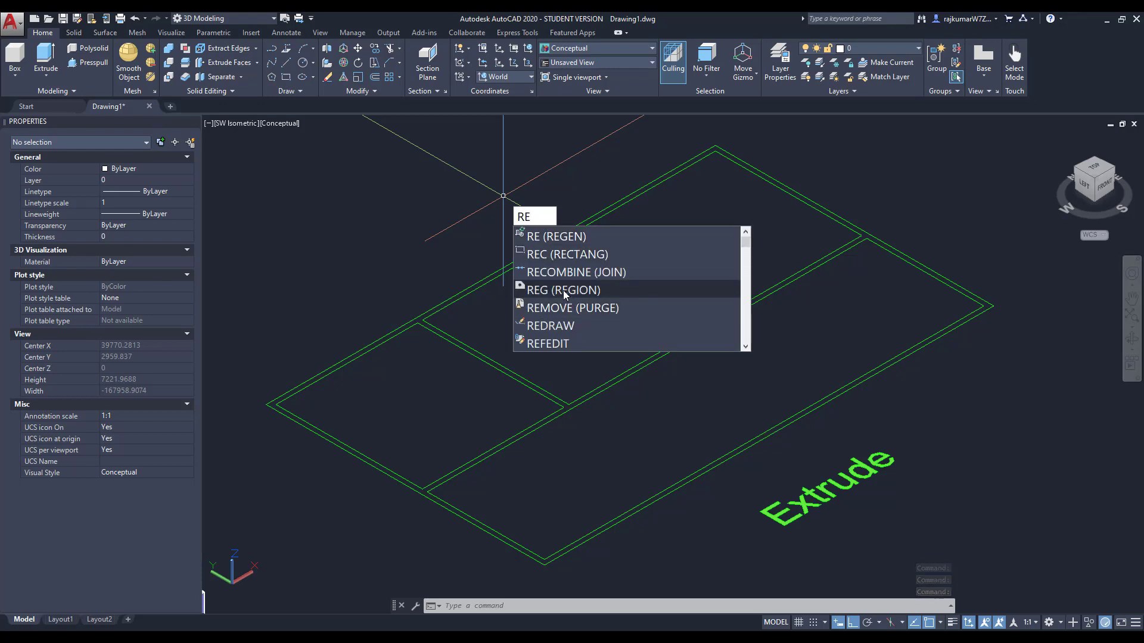
pyautogui.click(562, 290)
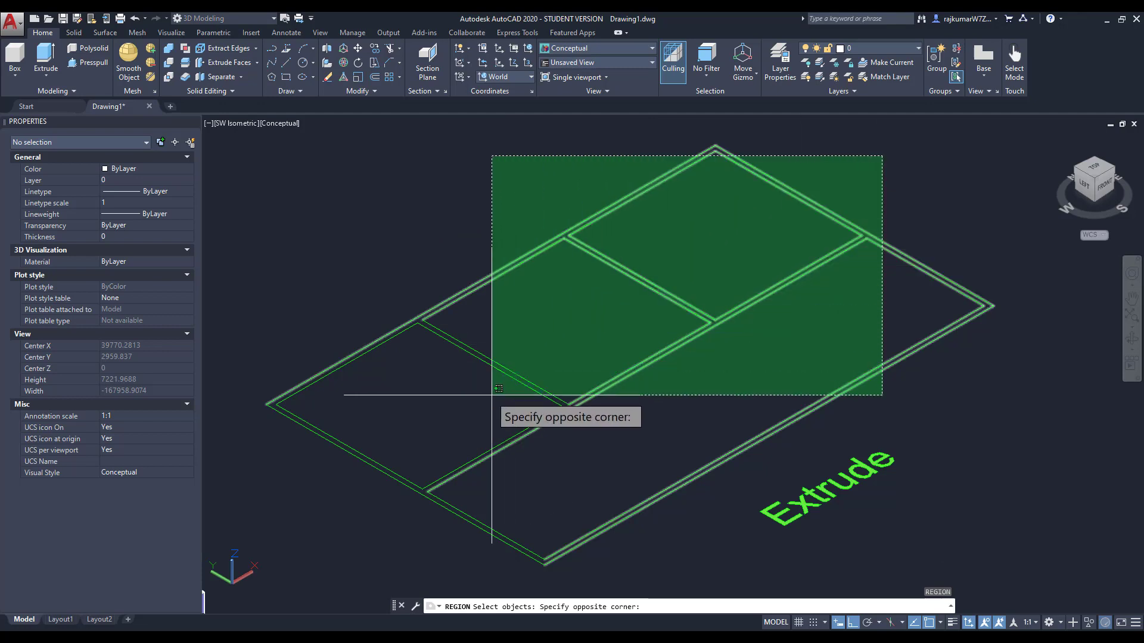
pyautogui.click(442, 552)
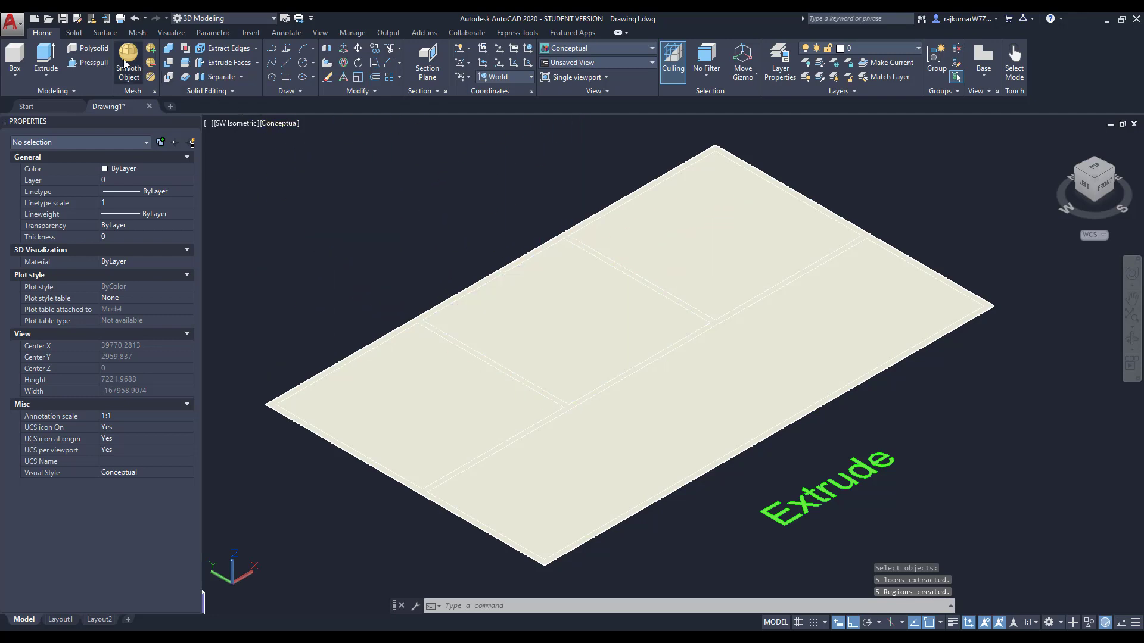
# Subtract the inner room regions from the outer outline region.
pyautogui.click(73, 32)
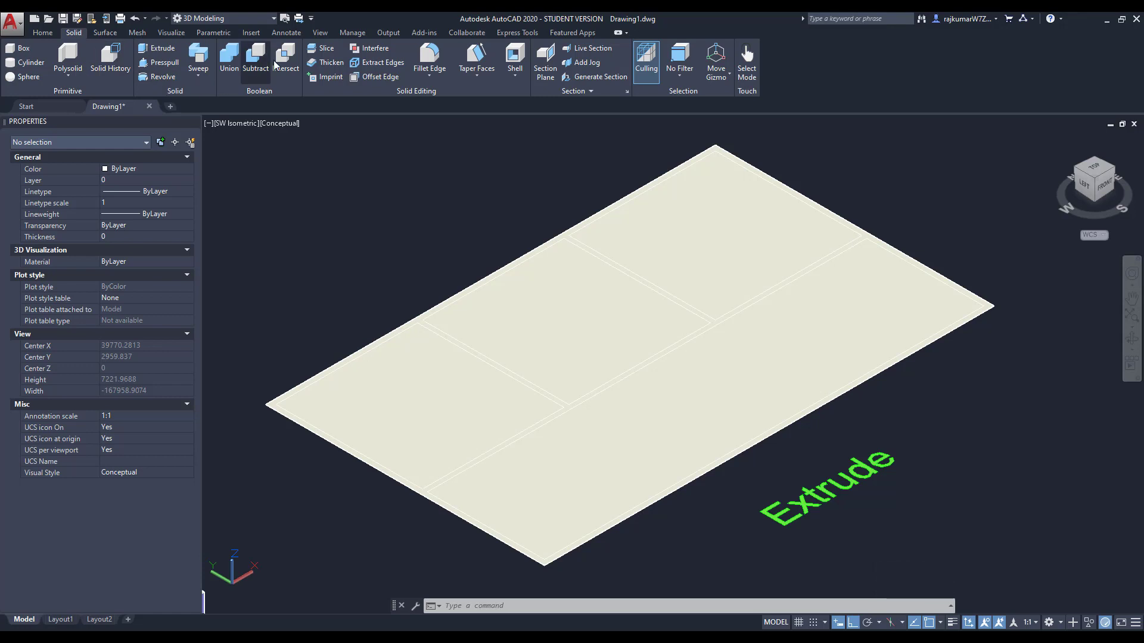
pyautogui.click(255, 68)
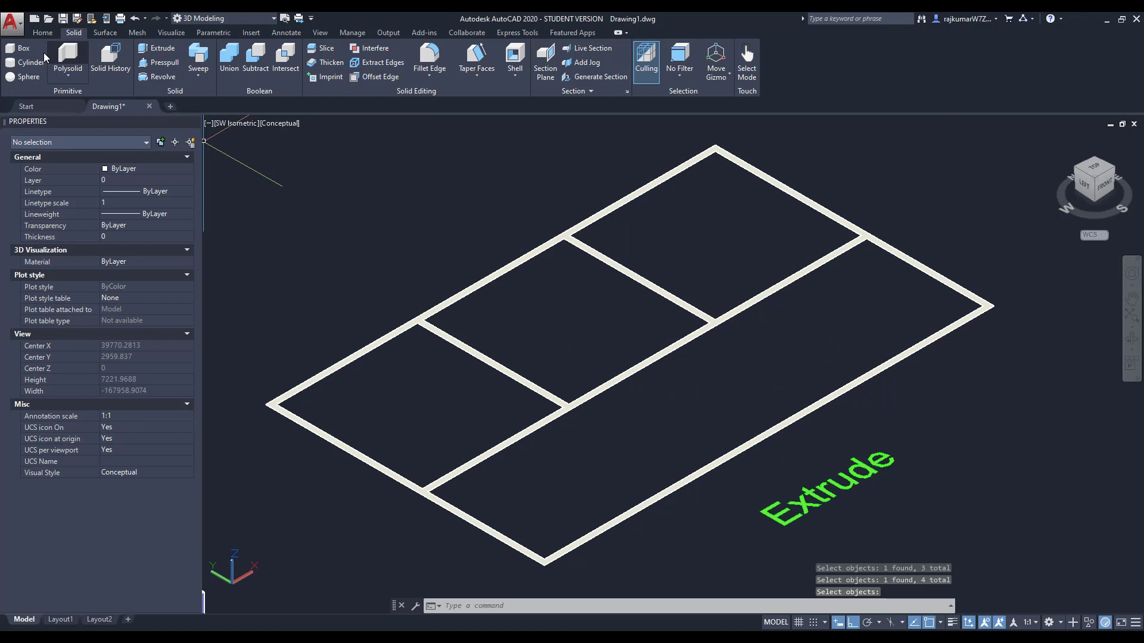
pyautogui.click(42, 32)
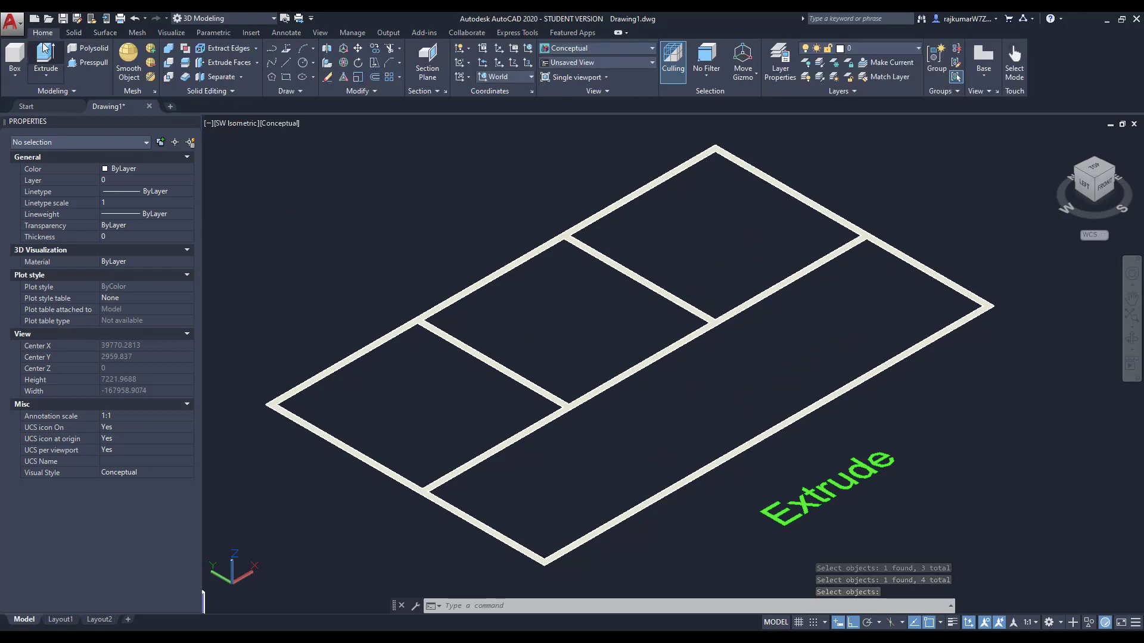
# Start a rectangle on the Press pull model's long front wall.
pyautogui.click(46, 62)
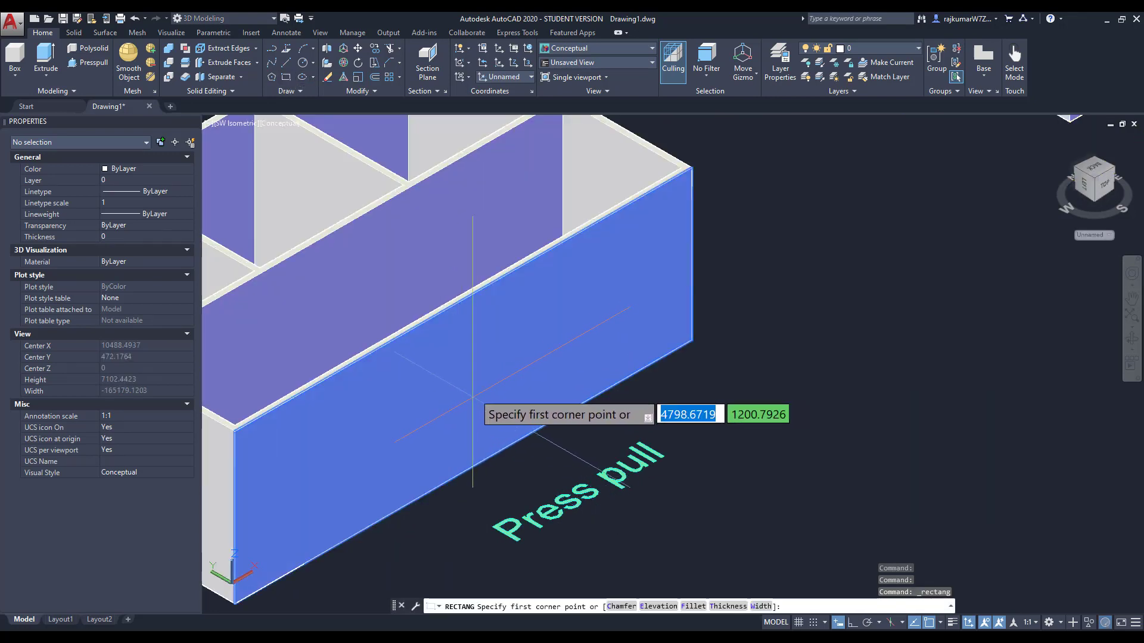
pyautogui.moveTo(481, 405)
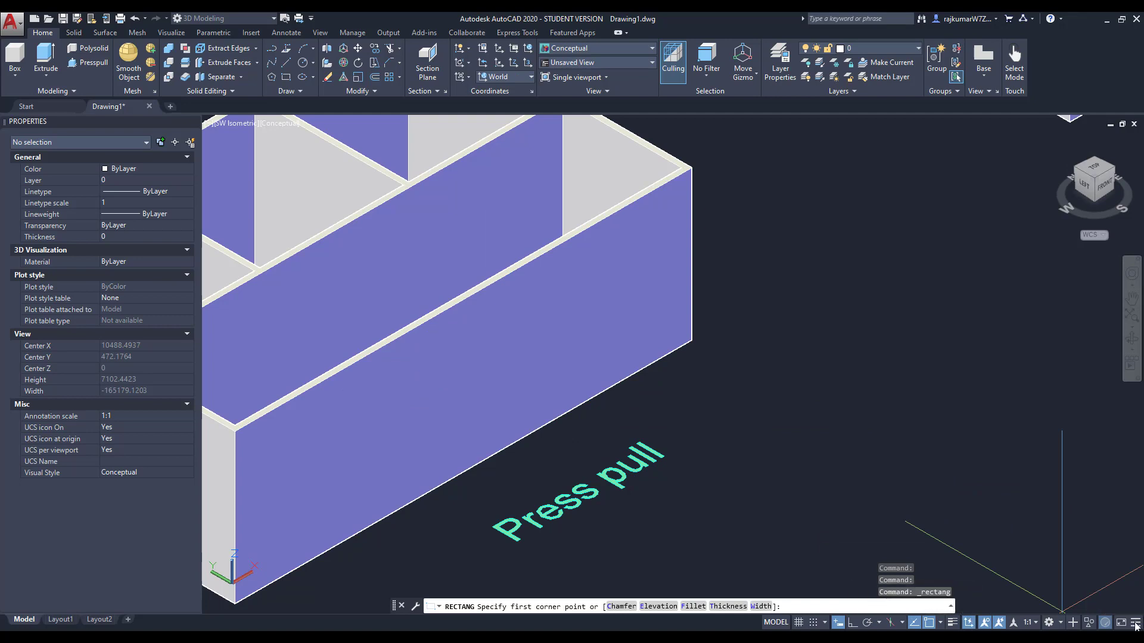
# Draw a 900 by 2100 door rectangle and move it from its bottom corner onto the wall base.
pyautogui.click(1122, 621)
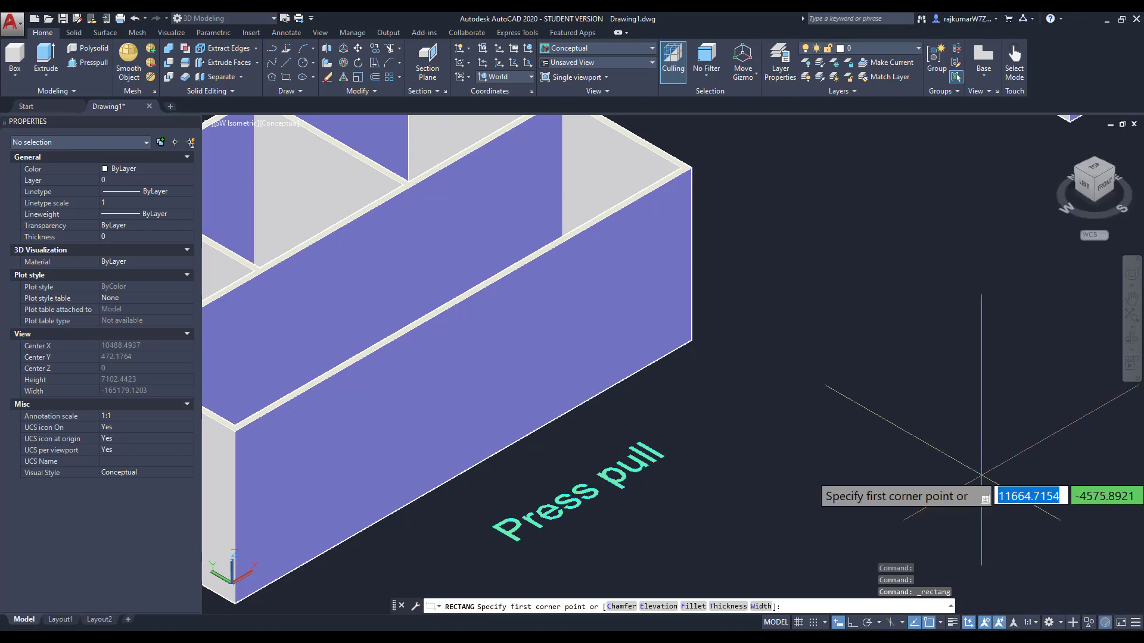
pyautogui.moveTo(1028, 526)
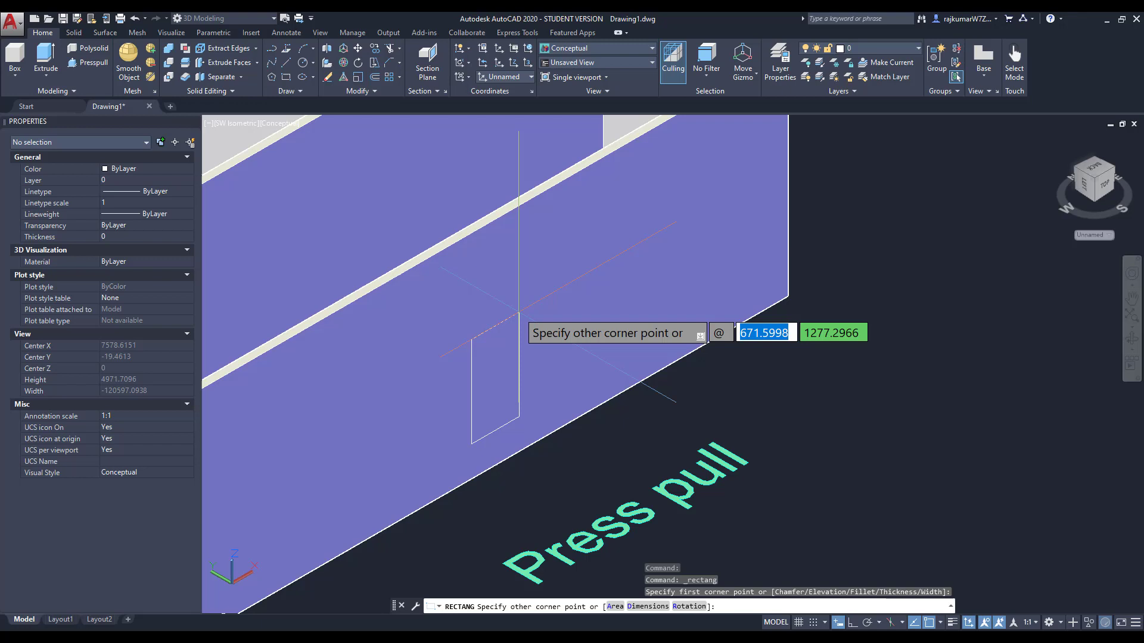
pyautogui.write('9000')
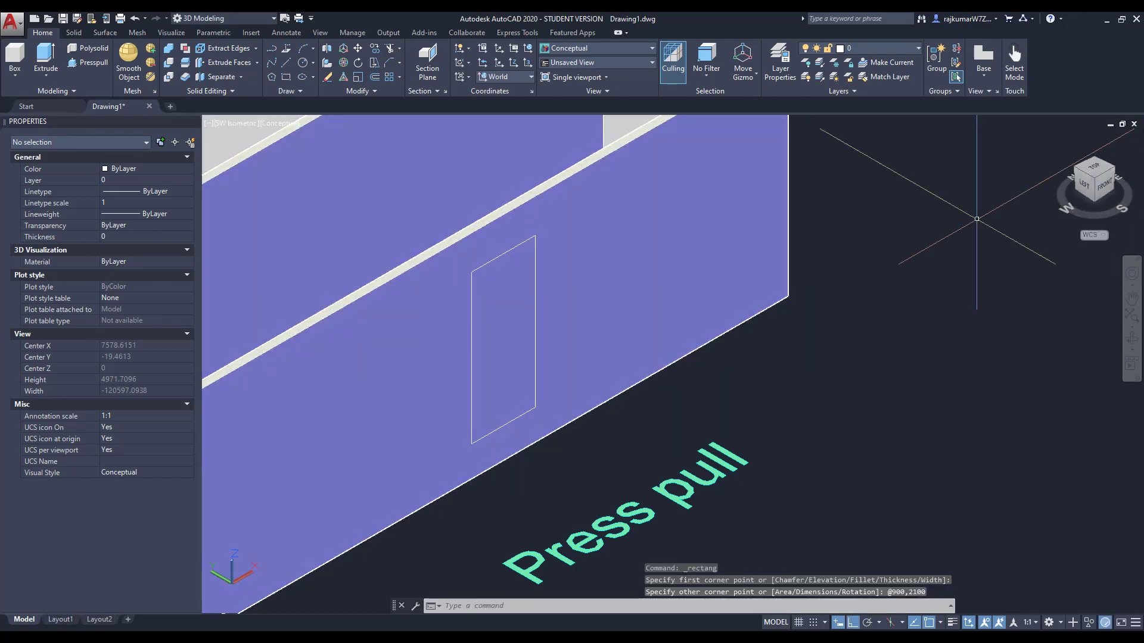
pyautogui.click(502, 343)
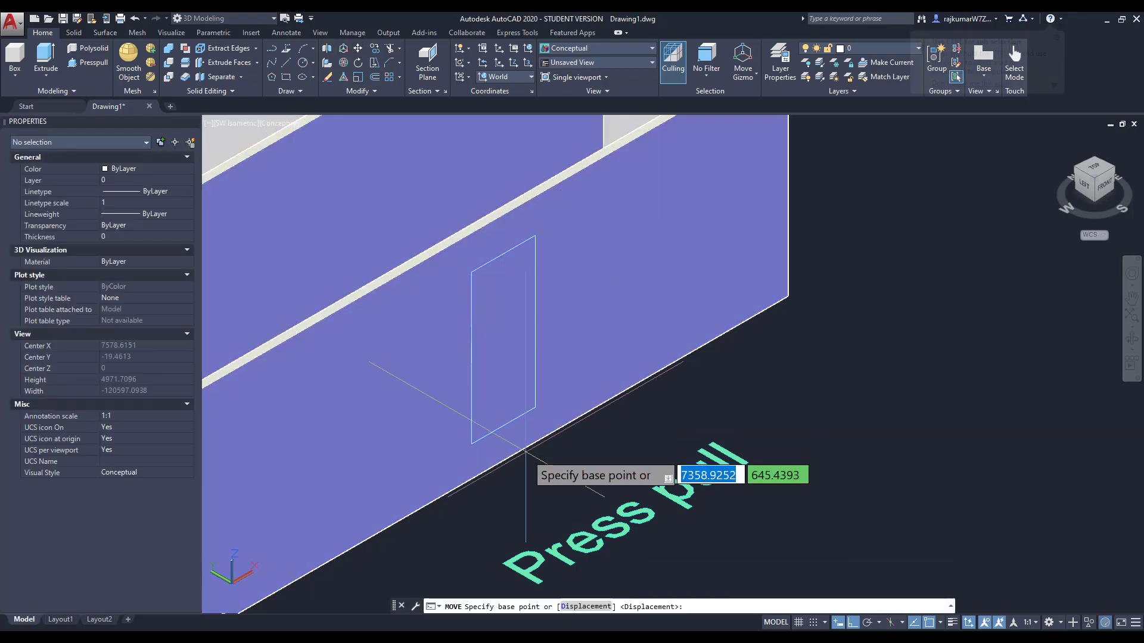
pyautogui.click(503, 458)
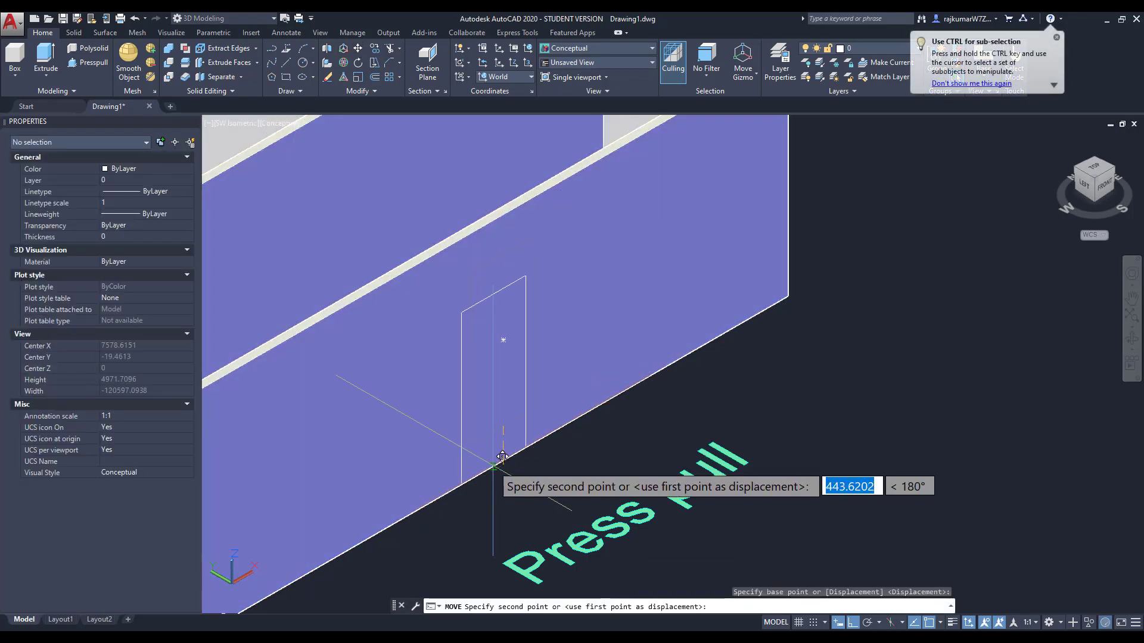
pyautogui.moveTo(467, 475)
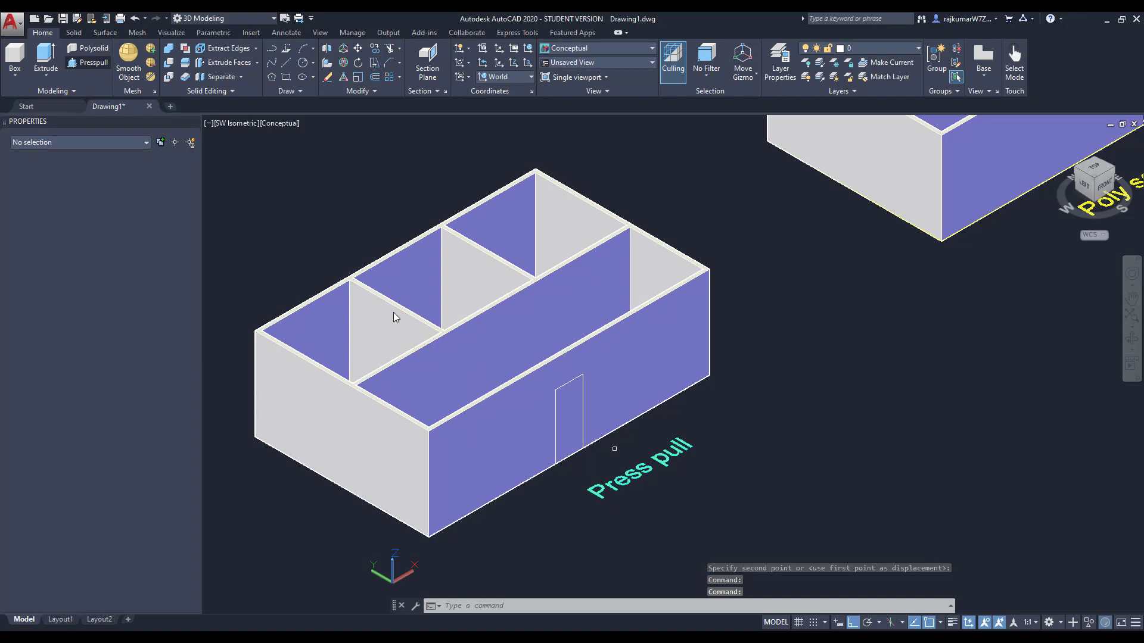
# Presspull the door and window rectangles through the front wall as openings.
pyautogui.click(558, 416)
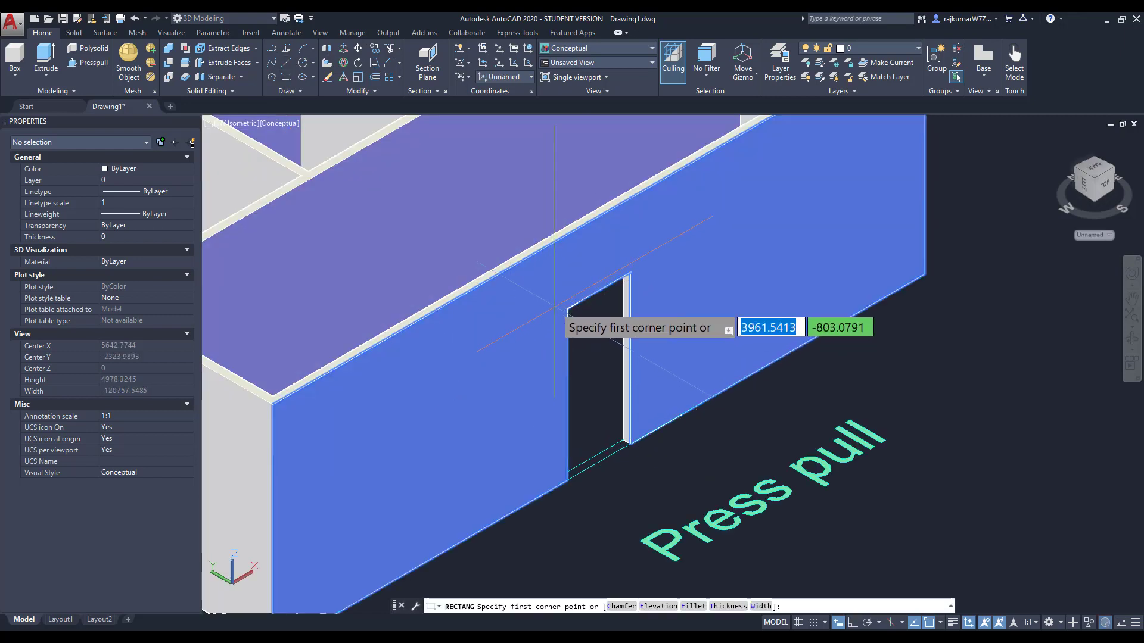
pyautogui.moveTo(482, 357)
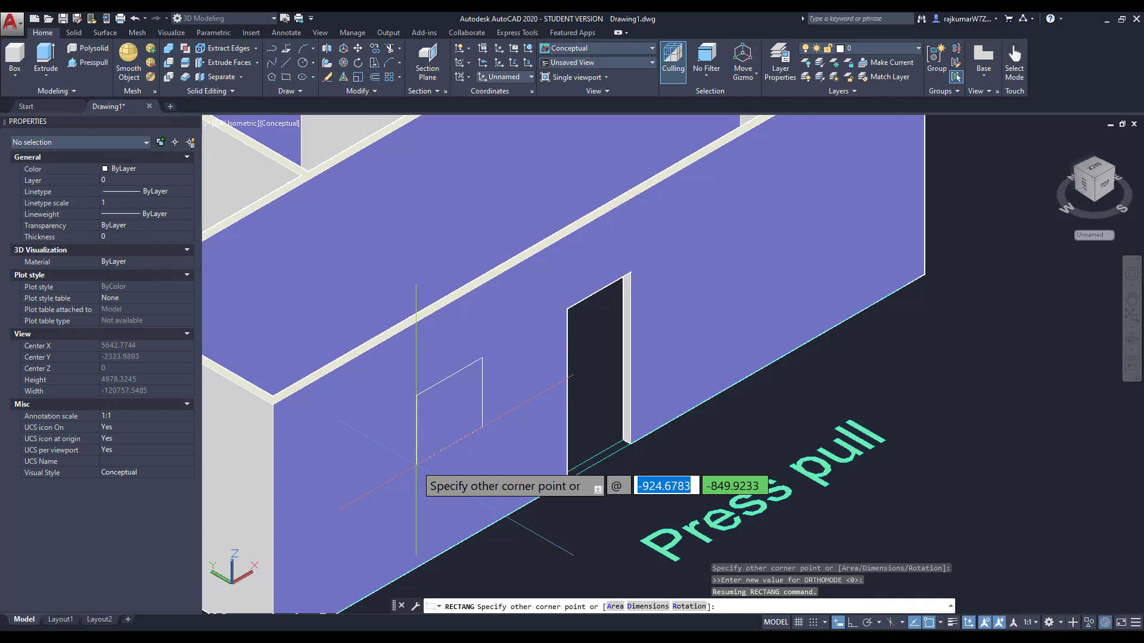
pyautogui.write('-1')
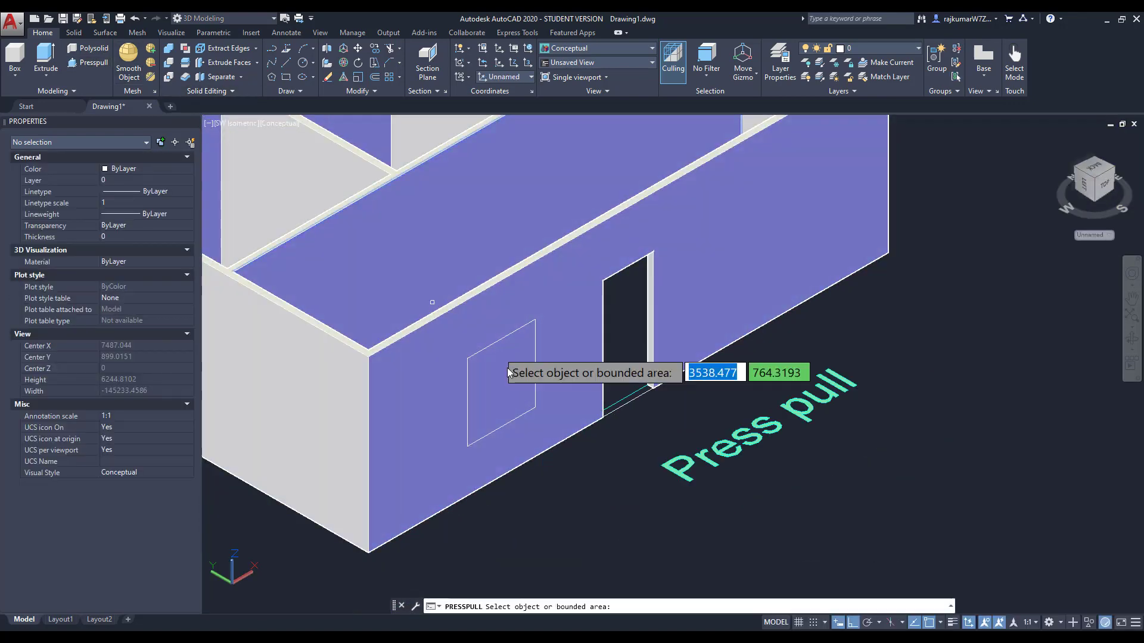
pyautogui.click(500, 379)
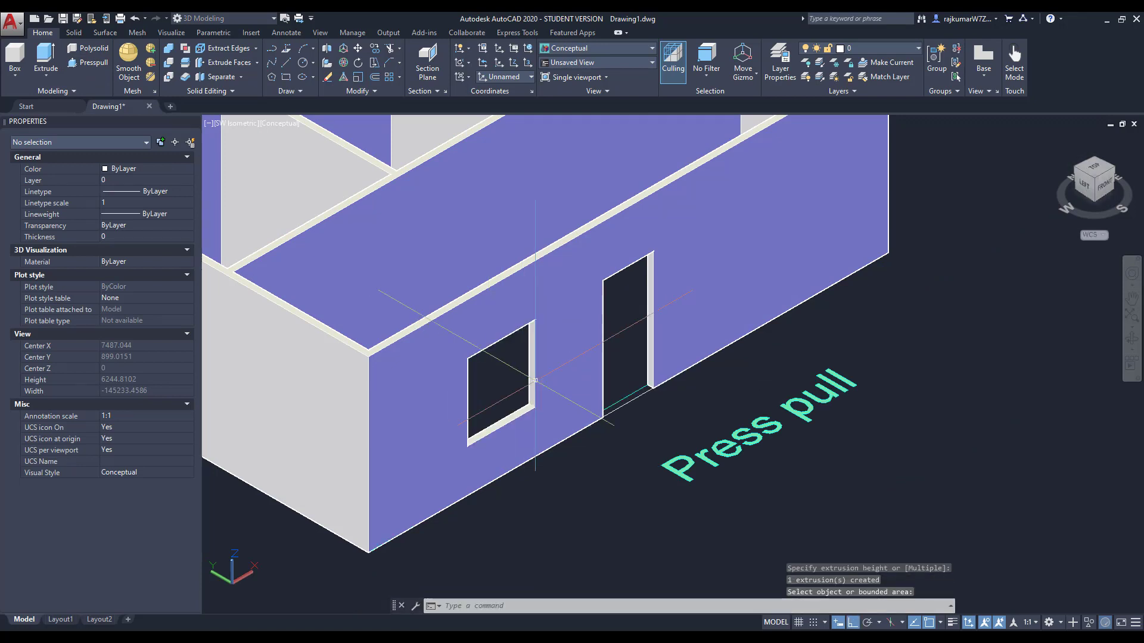